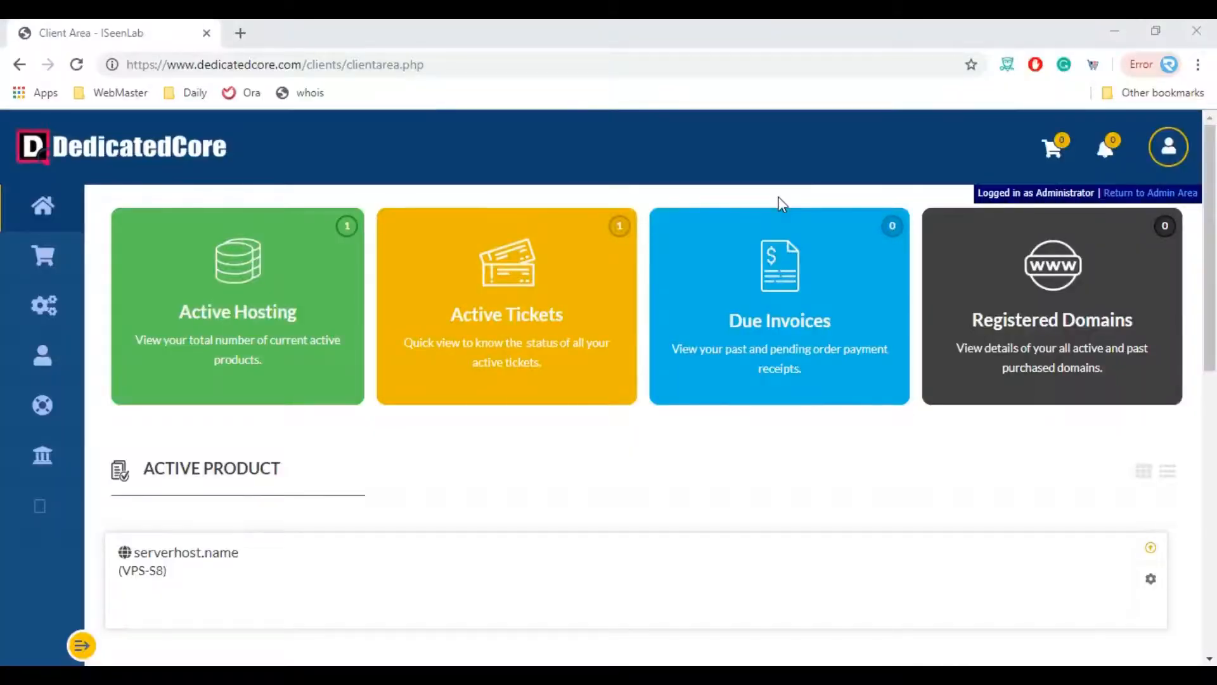
mouse_move(748, 226)
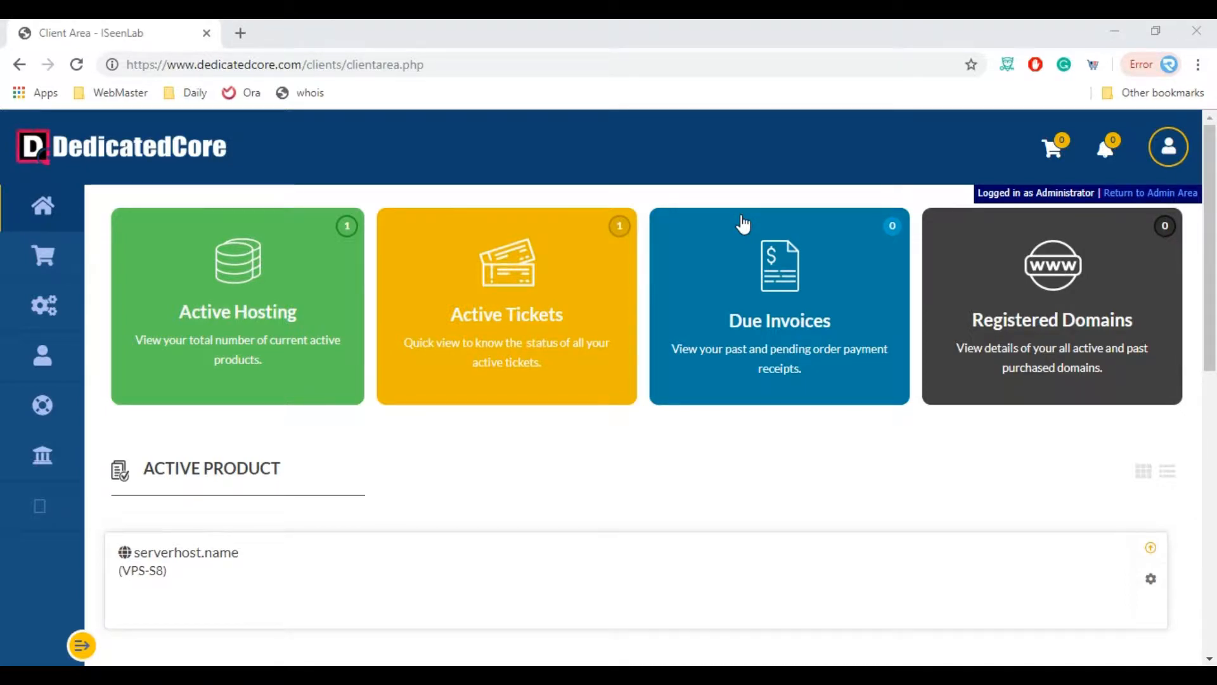
mouse_move(733, 224)
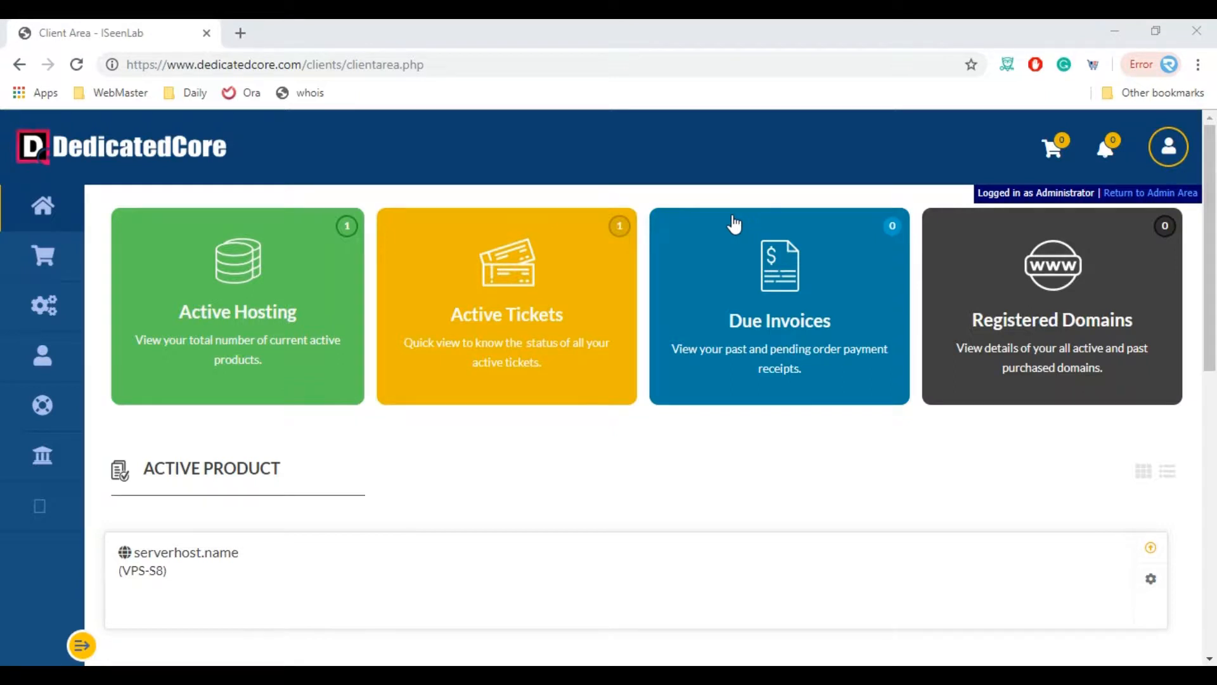
mouse_move(41, 355)
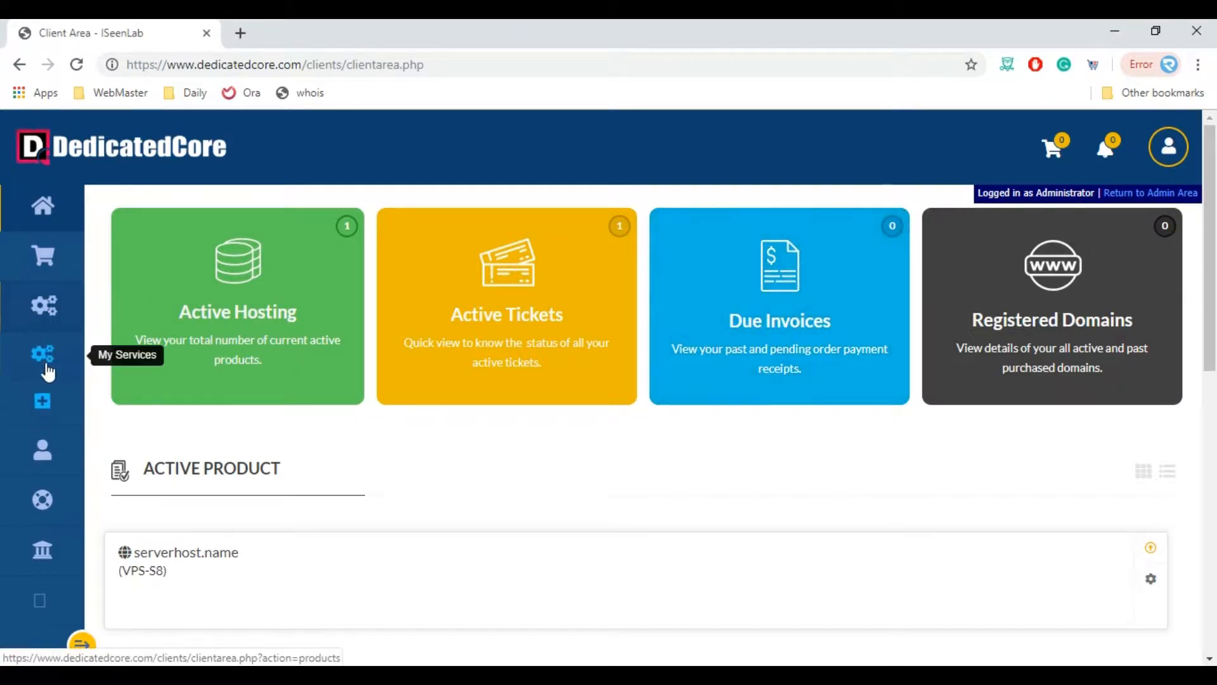
- Show My Products & Services listing the pending serverhost.name VPS-S8
click(42, 353)
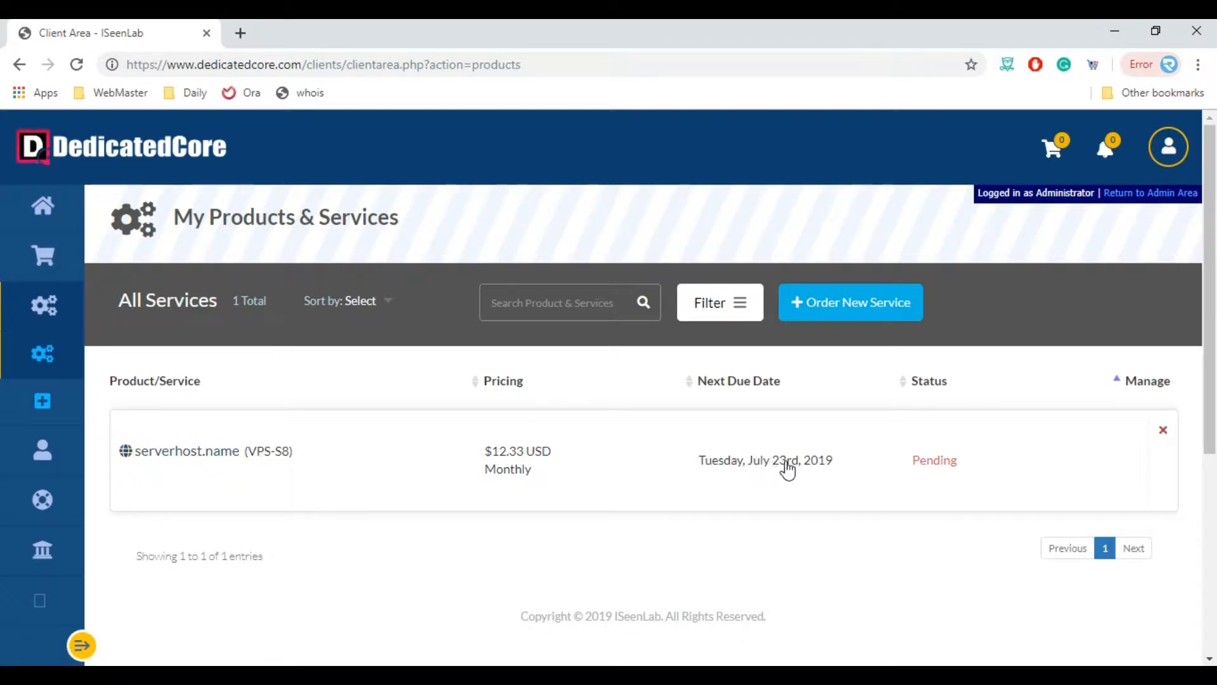
mouse_move(944, 478)
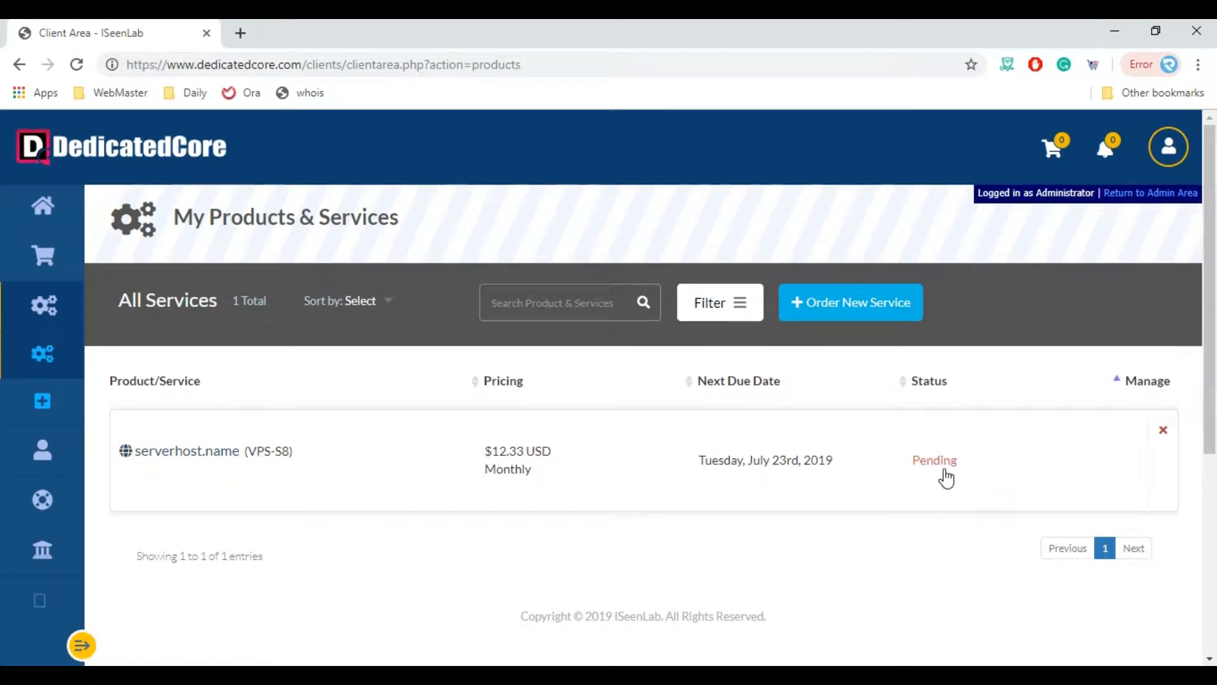
mouse_move(940, 476)
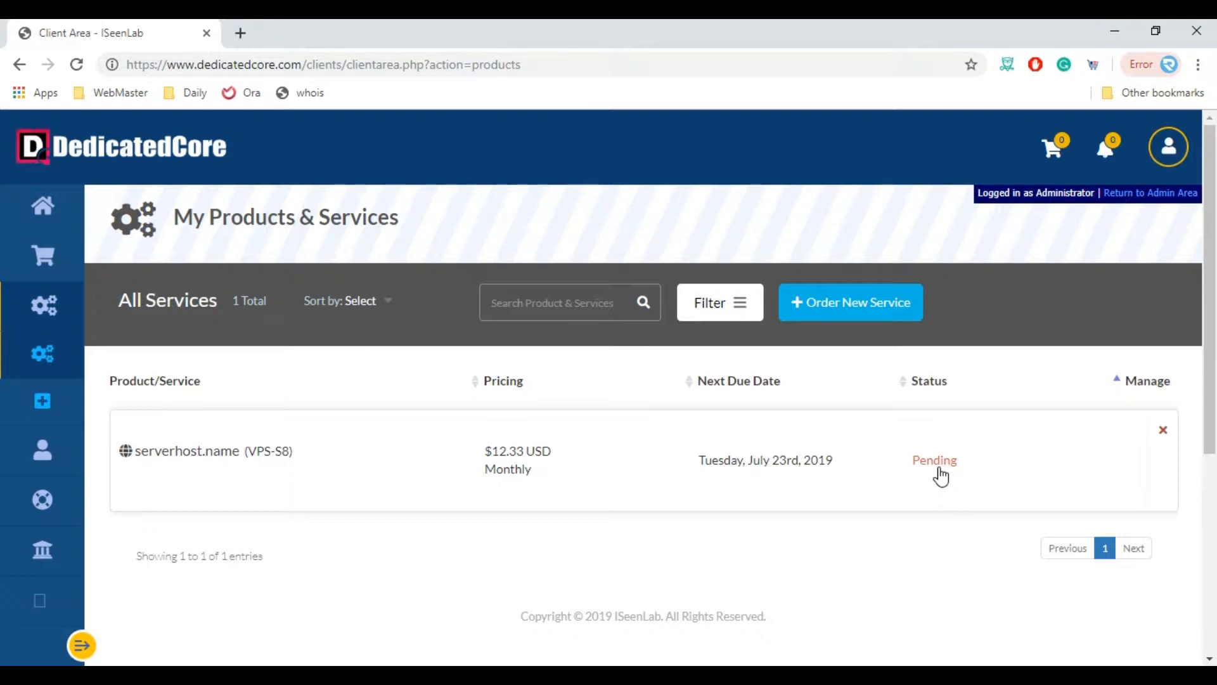
mouse_move(63, 514)
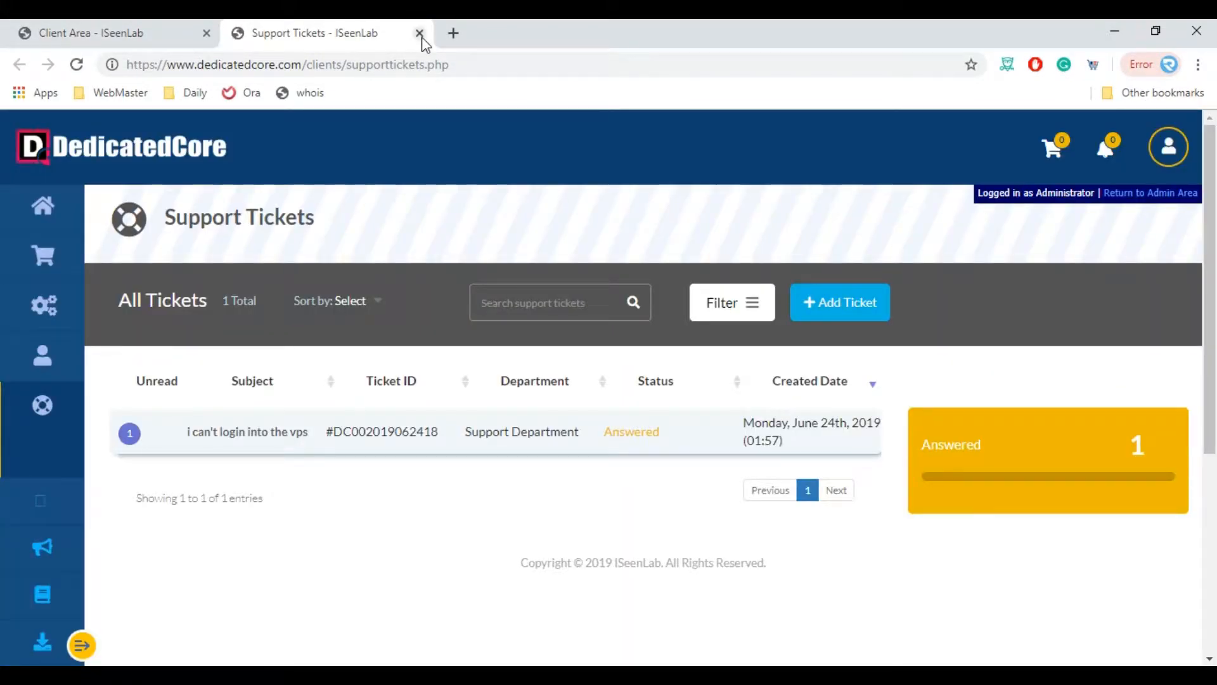
- Close the Support Tickets tab and manage the now Active VPS-S8 service
click(418, 33)
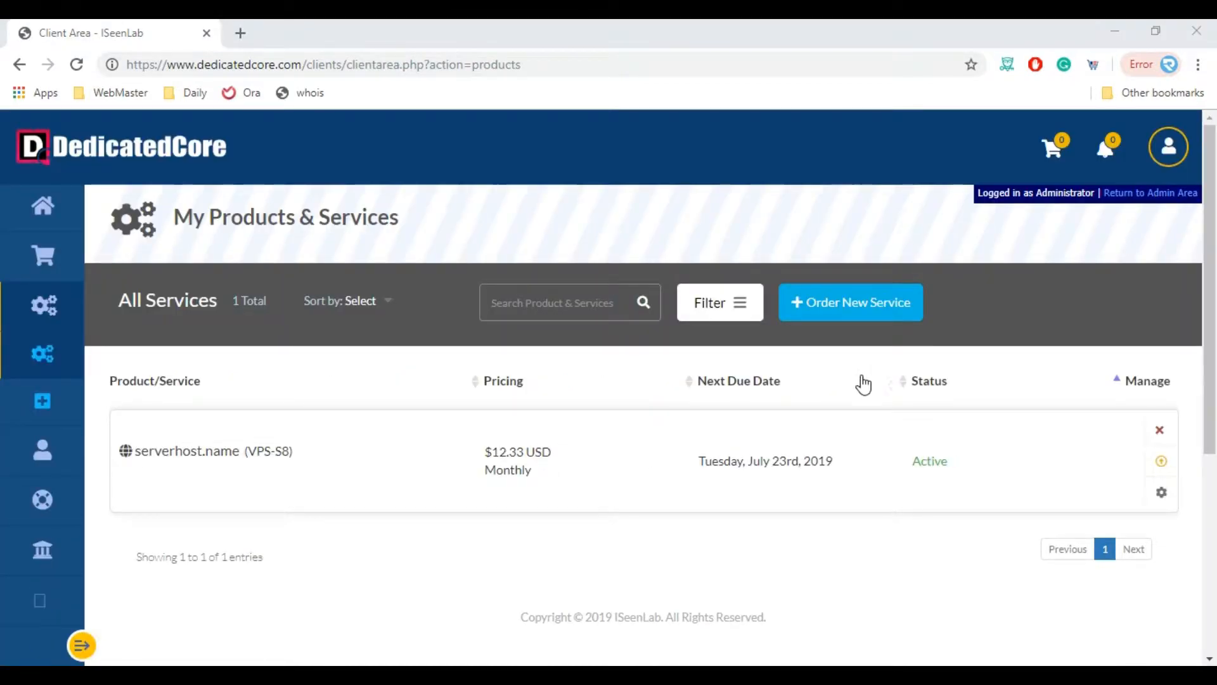
mouse_move(921, 478)
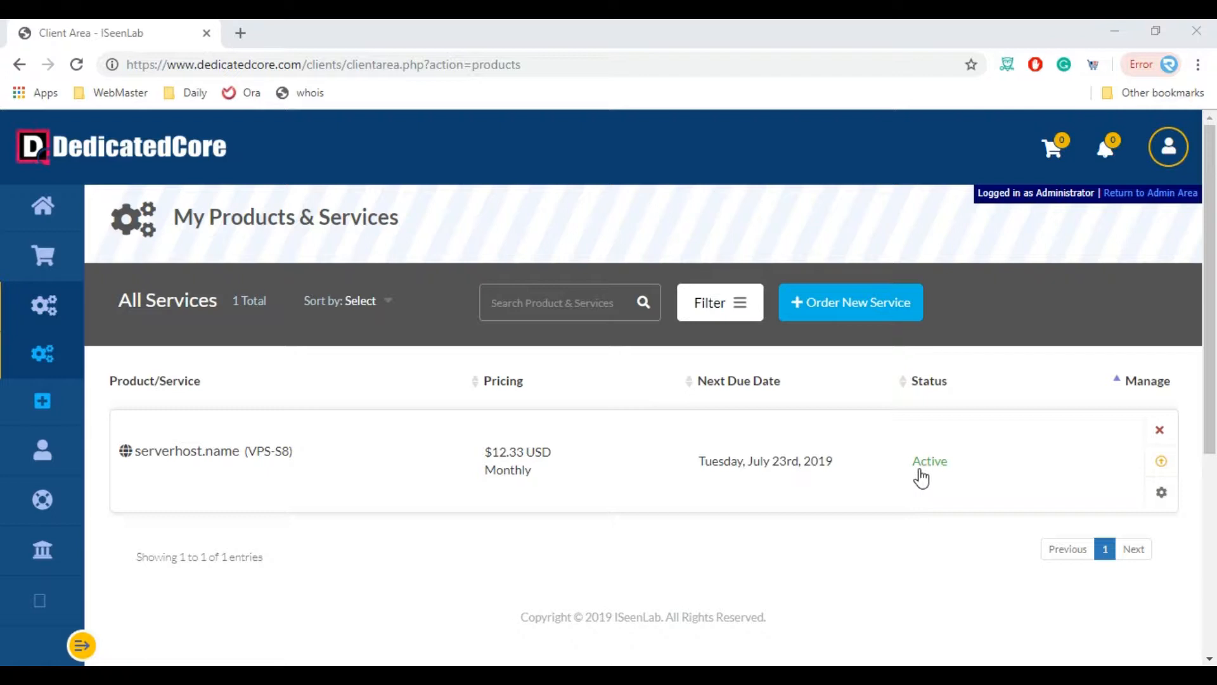
mouse_move(1160, 492)
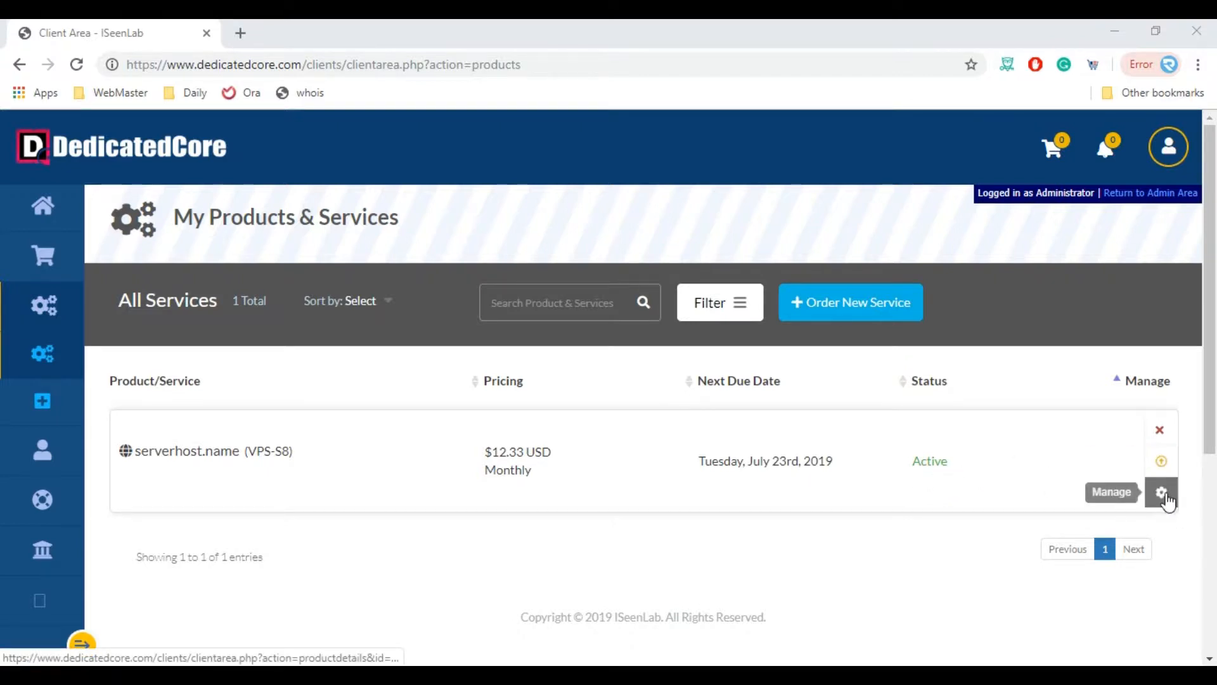
click(1161, 491)
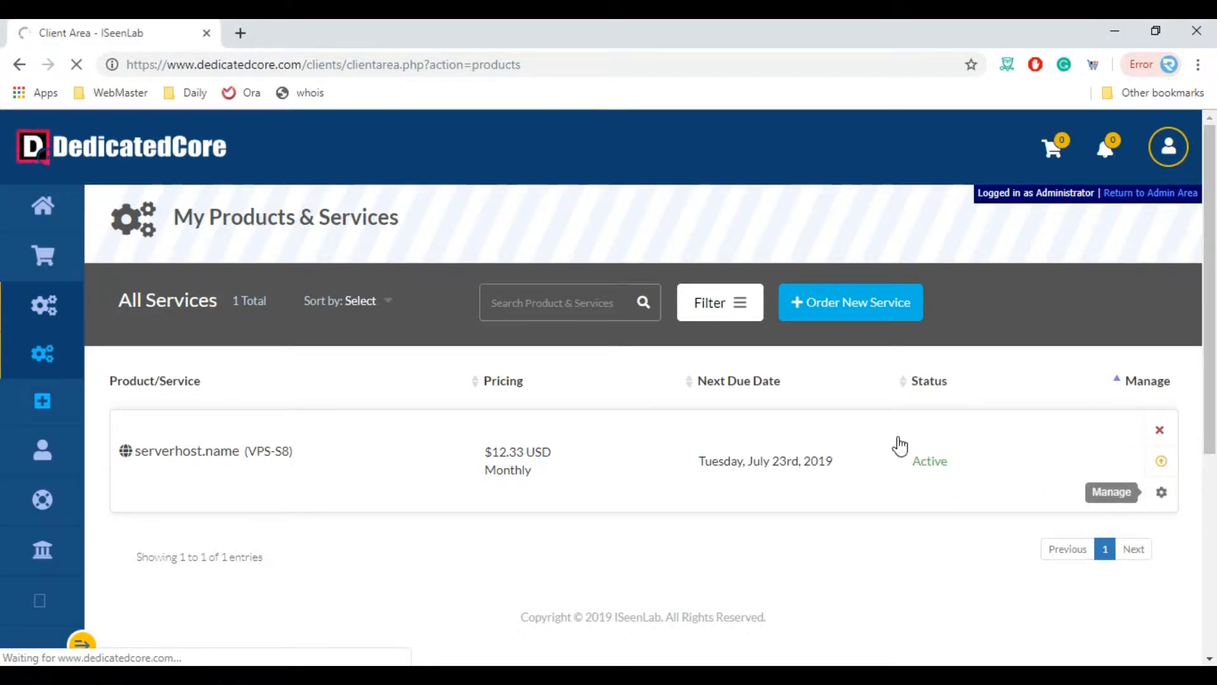
click(1111, 492)
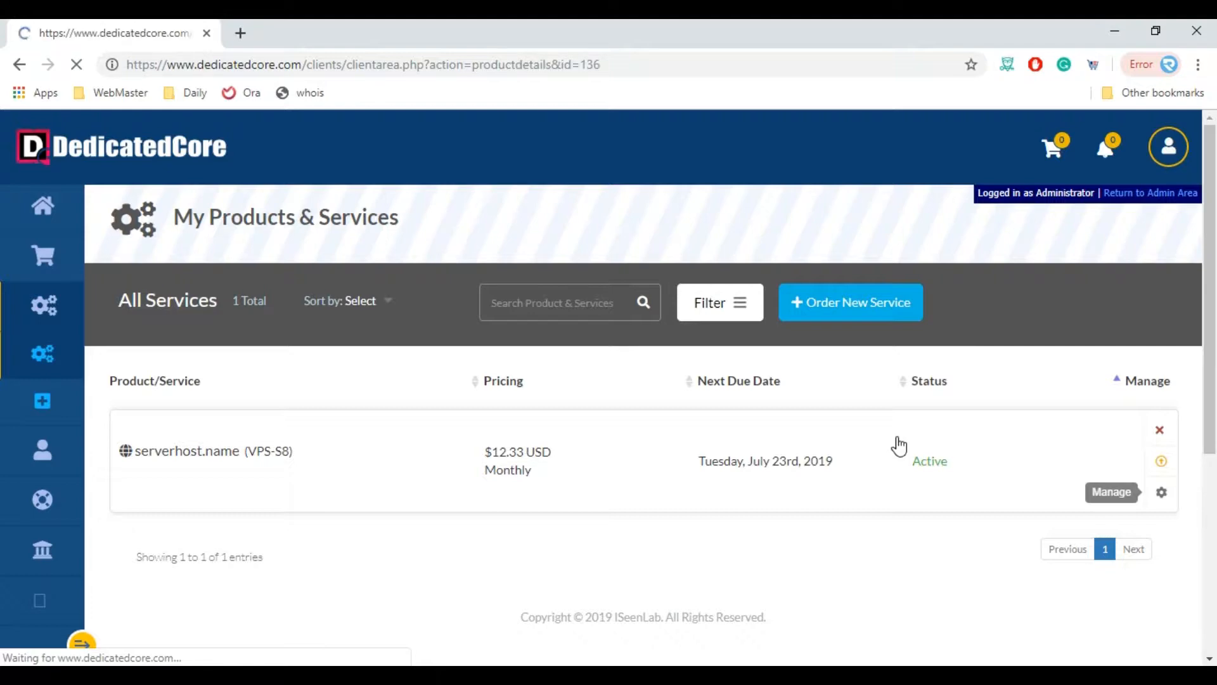
- Reach the Install OS page for 103314.c.serverhost.name with the OS list shown
click(1110, 492)
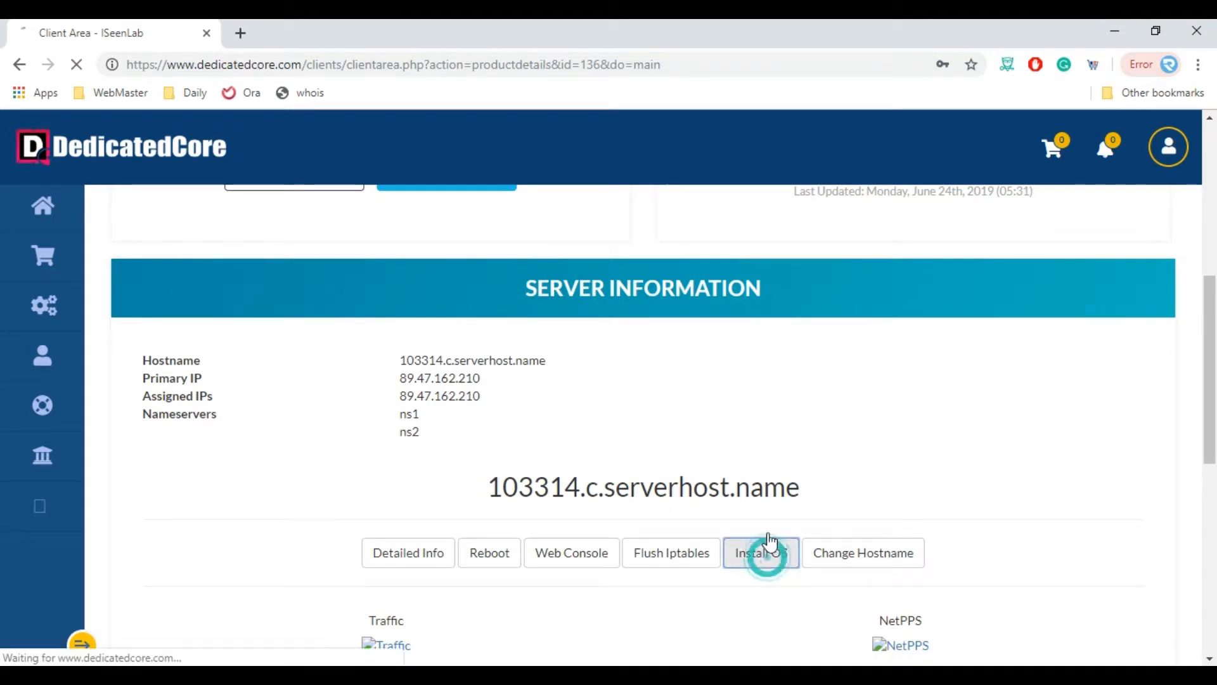
click(761, 553)
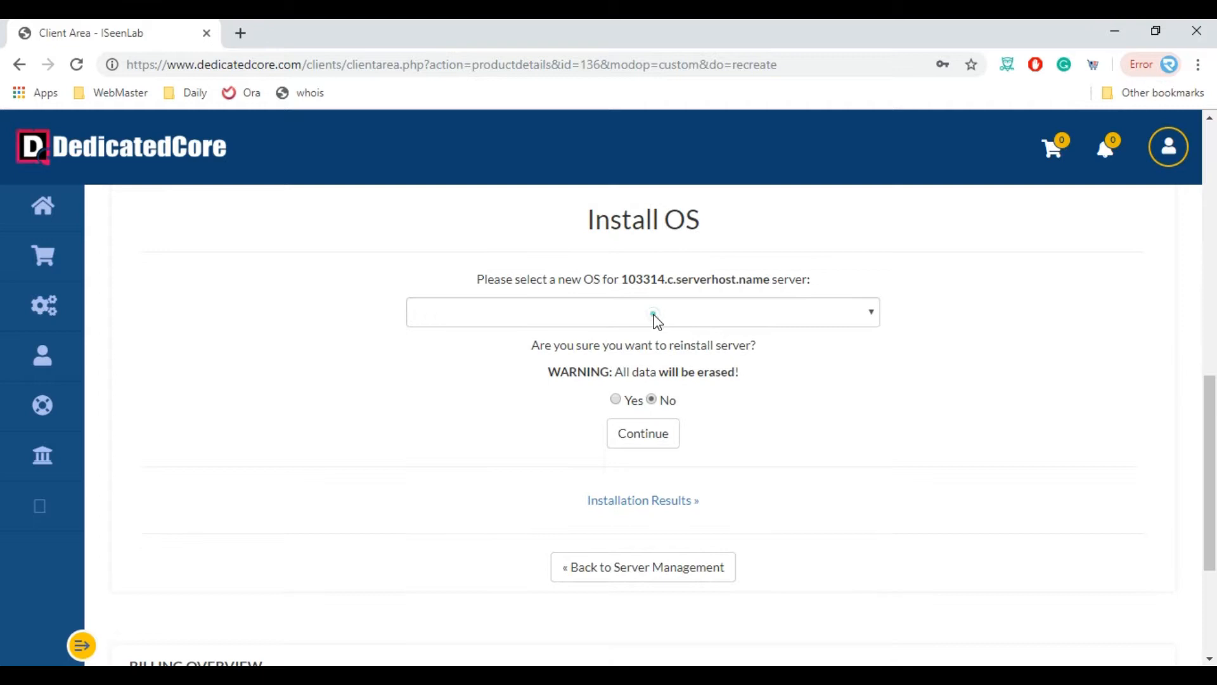
click(657, 312)
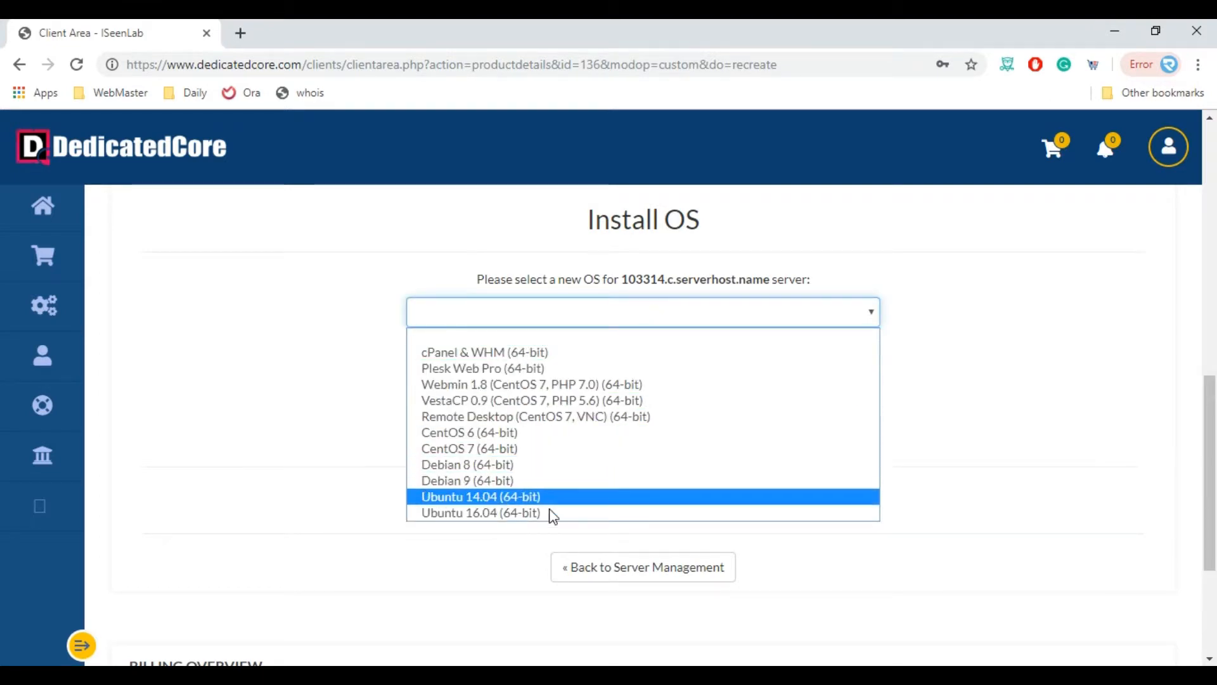
mouse_move(469, 452)
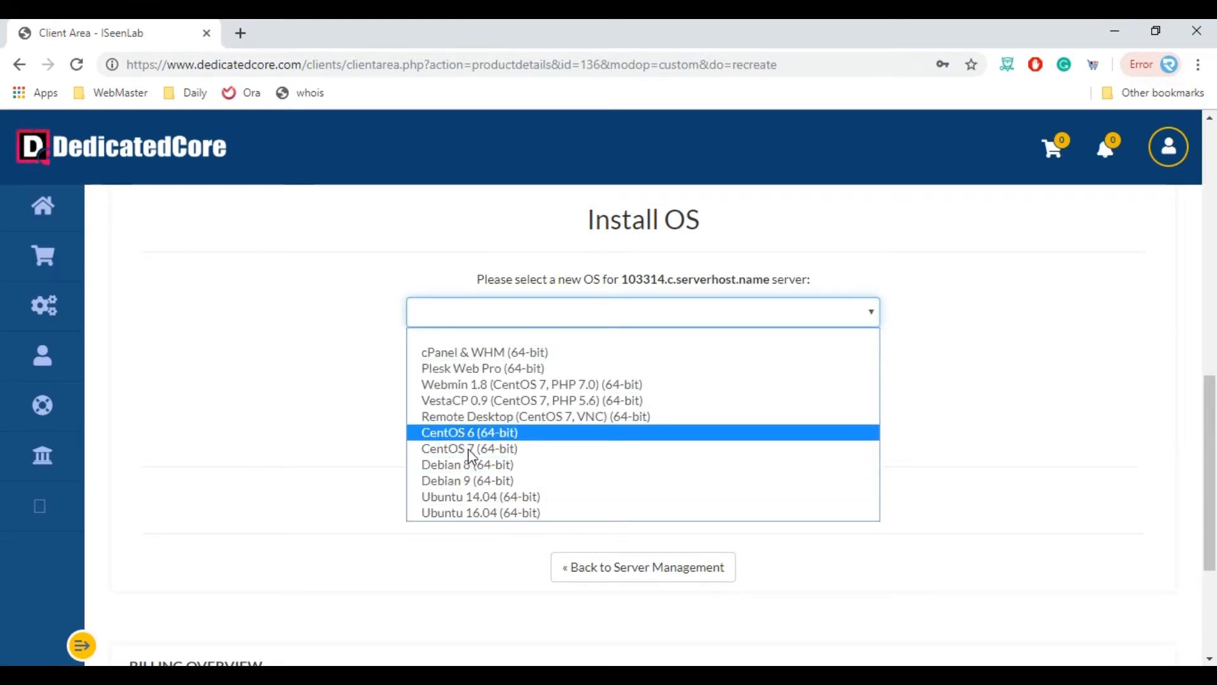
mouse_move(497, 460)
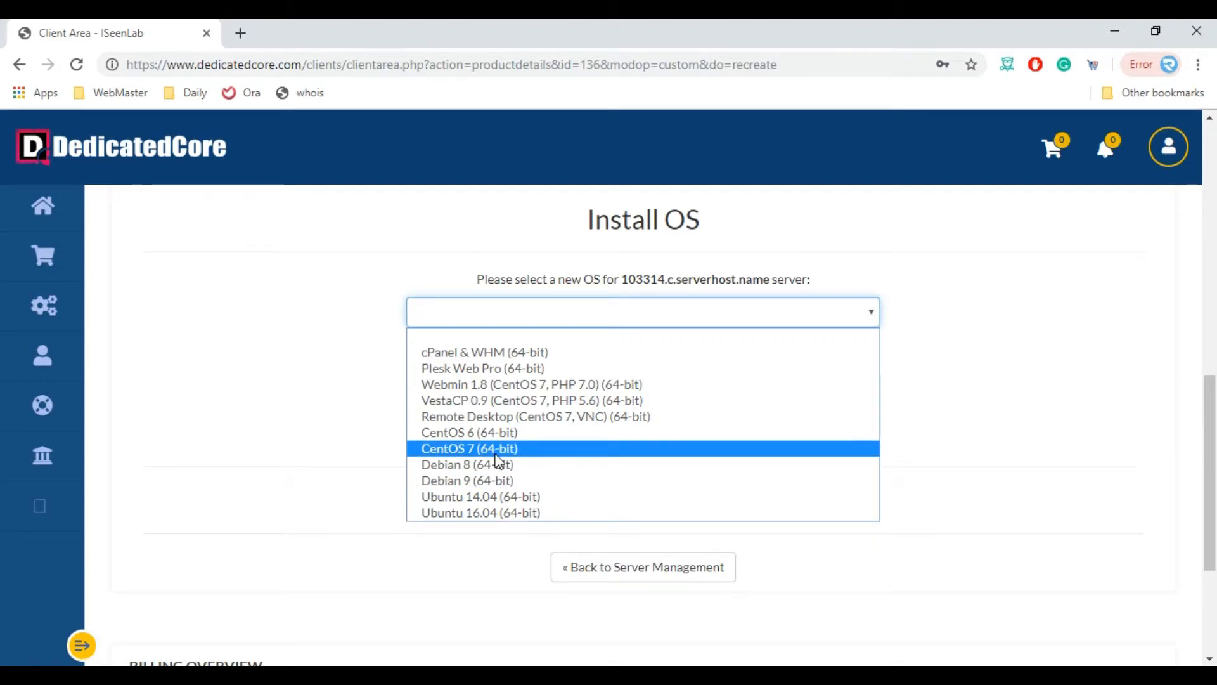
- Reinstall the server with CentOS 7 (64-bit), confirming Yes to erase all data
click(469, 449)
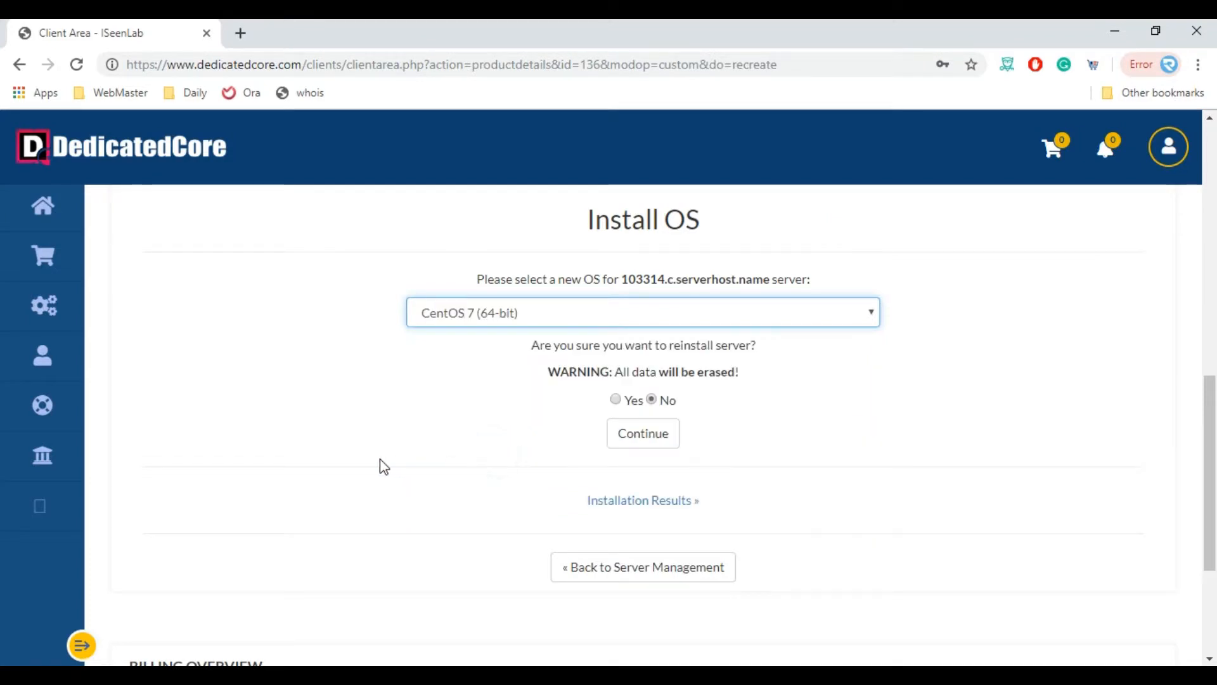
click(614, 399)
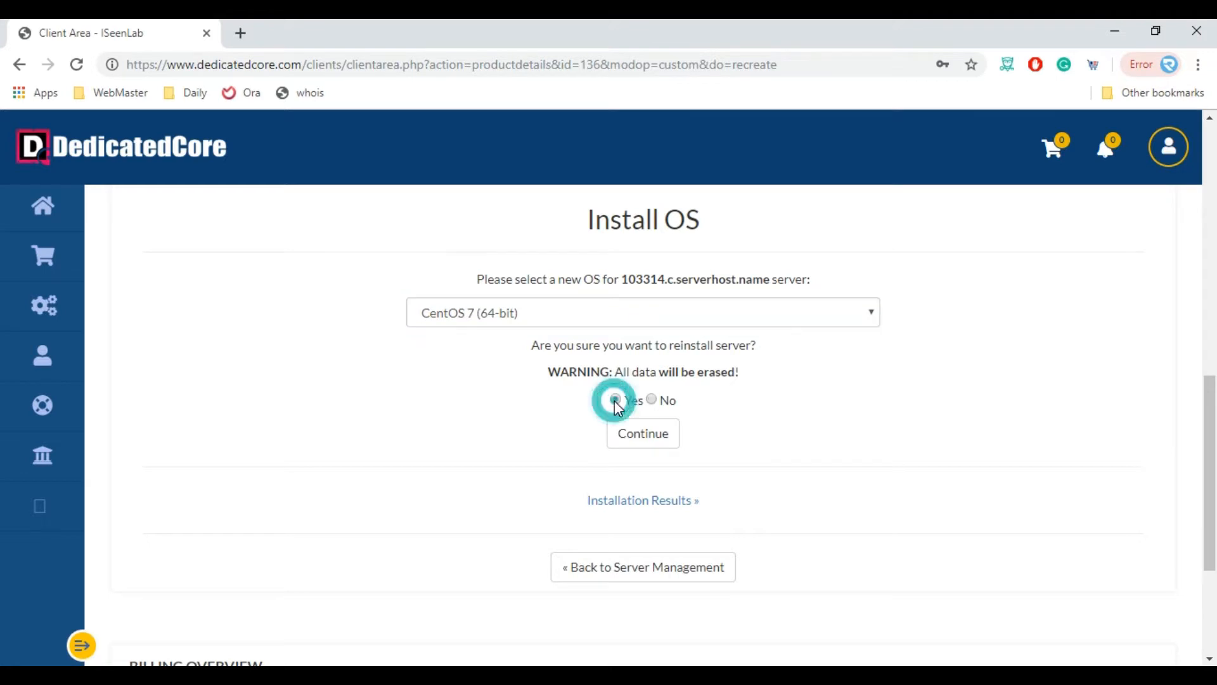
click(615, 399)
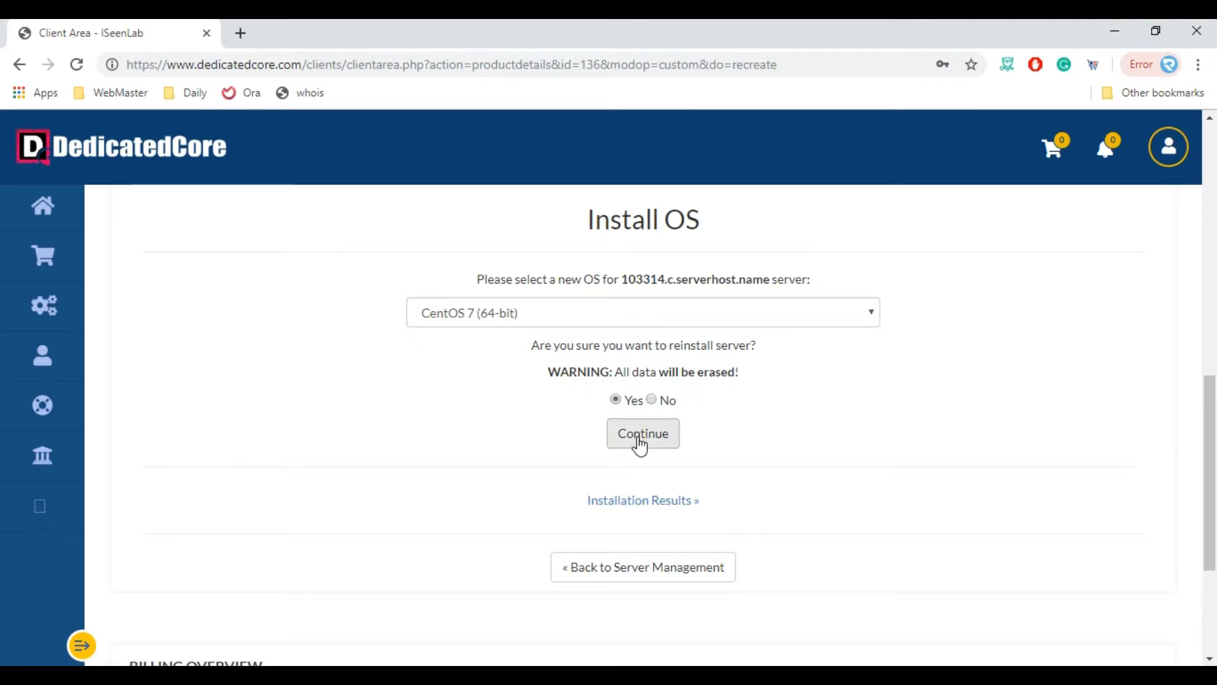
mouse_move(654, 449)
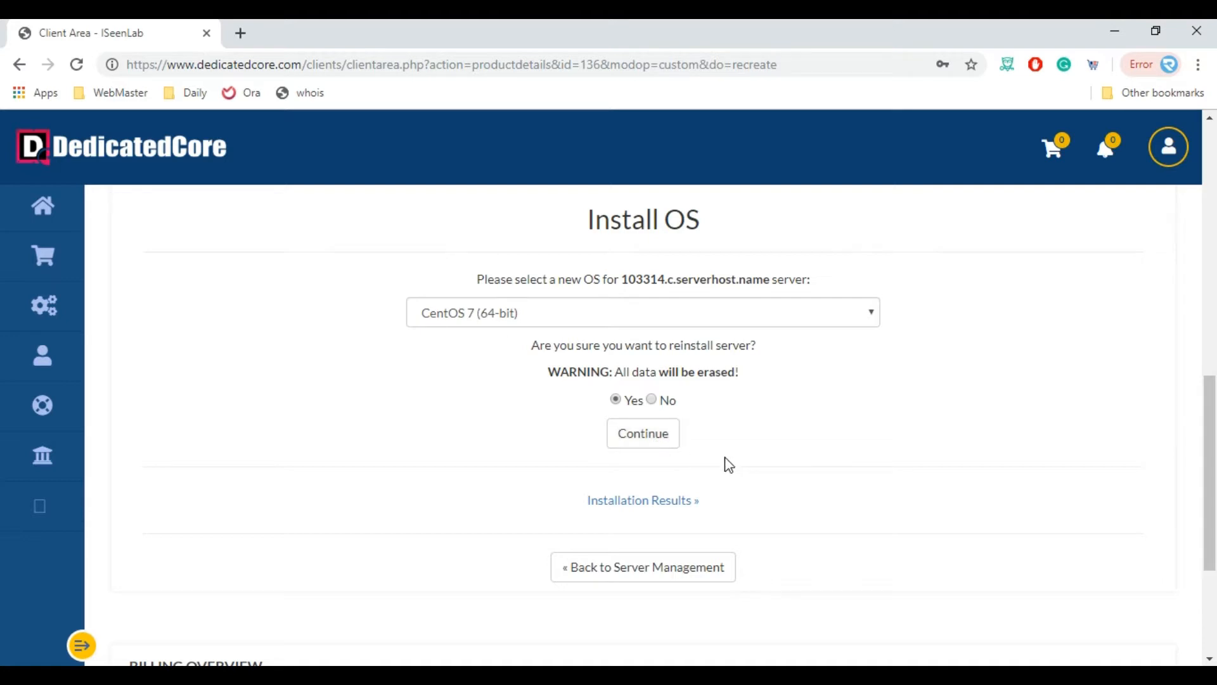
mouse_move(656, 507)
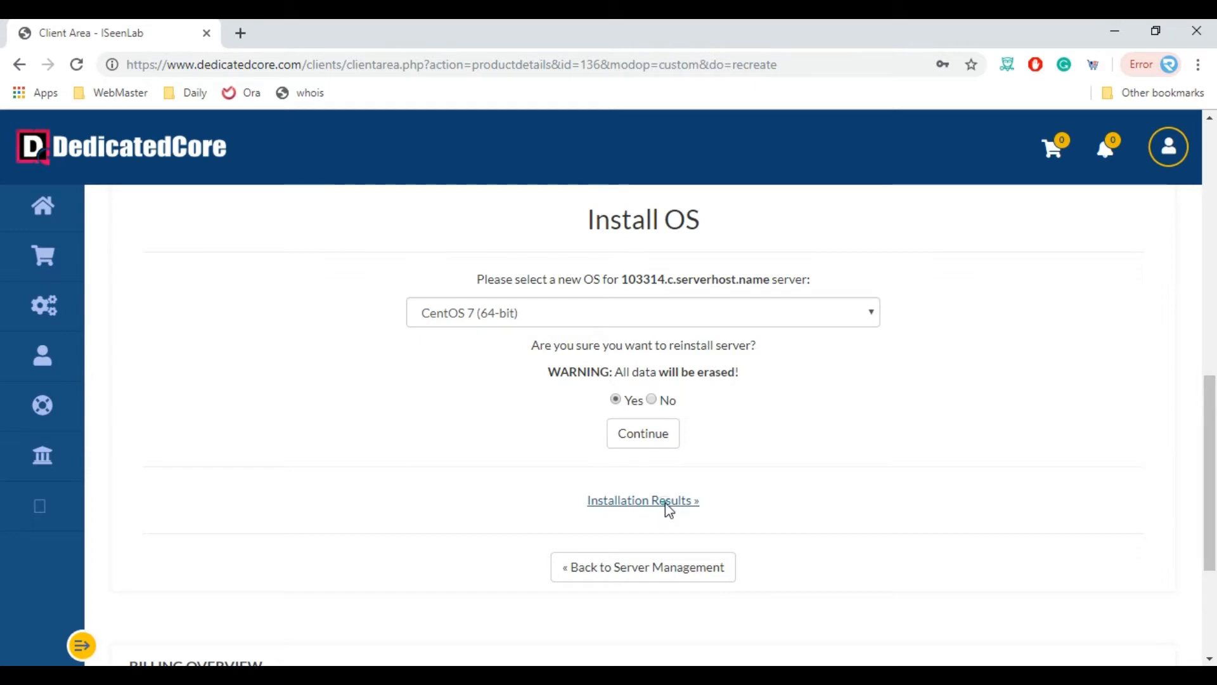
- View the Installation Results log showing the server's IP and root password
click(643, 501)
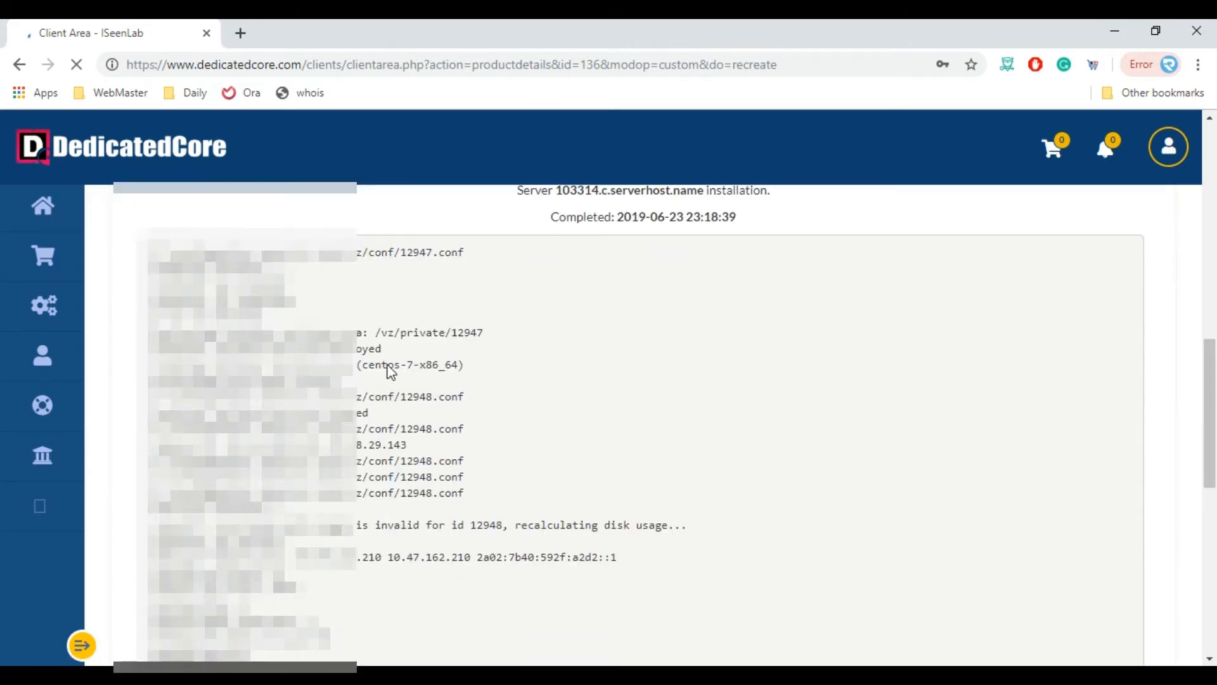
scroll(down, 3)
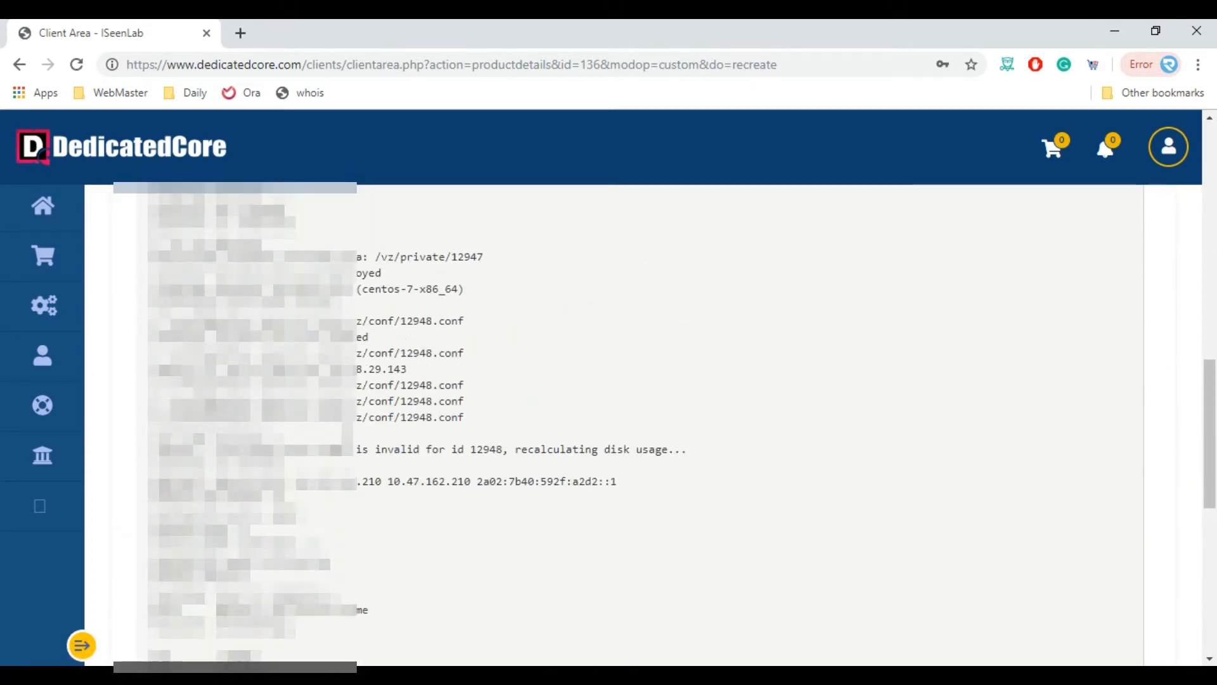
scroll(down, 3)
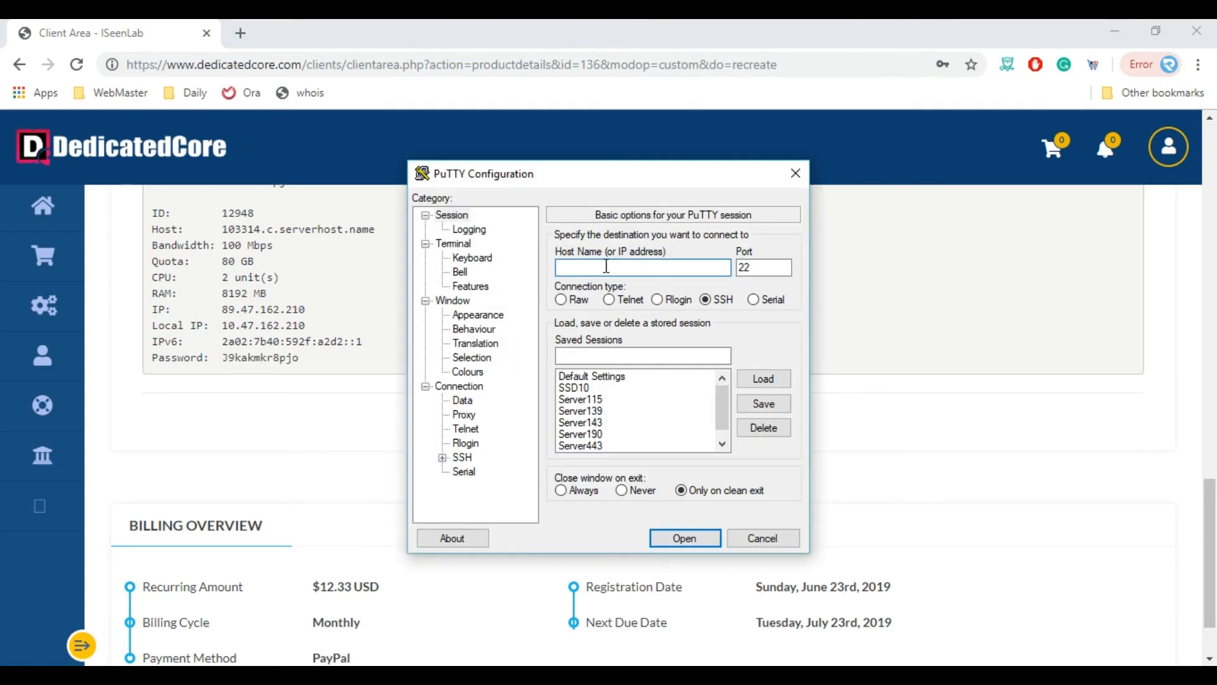
- Focus the Host Name field in PuTTY Configuration for an SSH connection on port 22
click(763, 267)
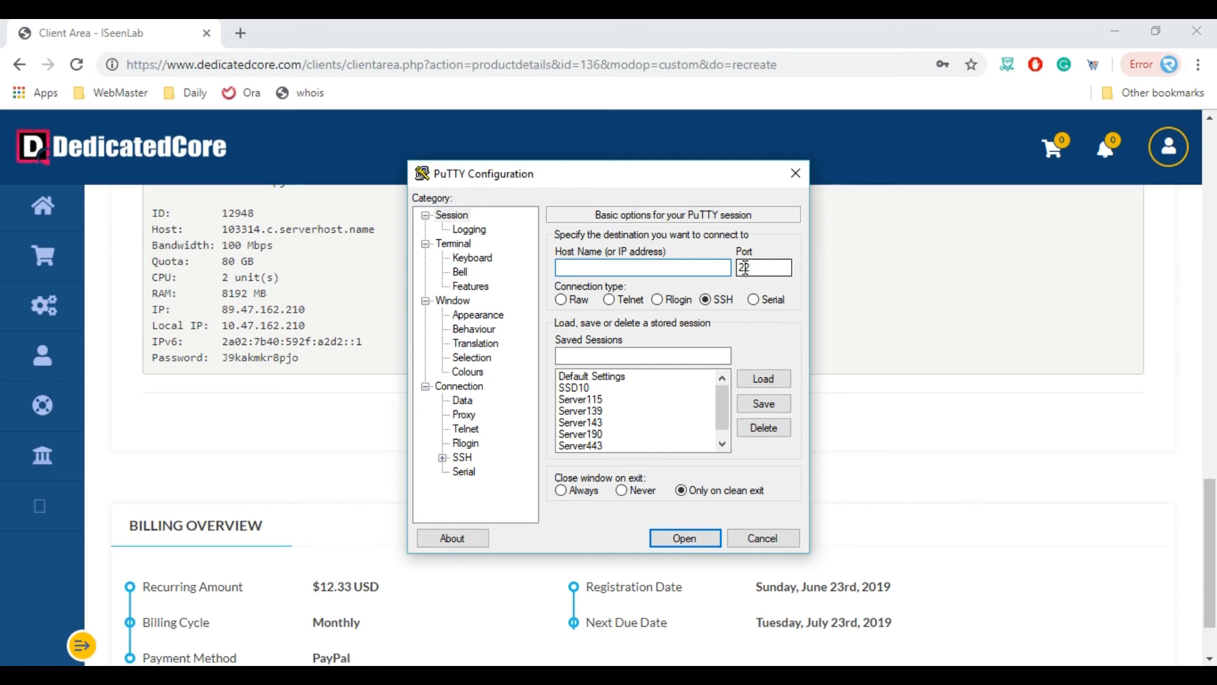